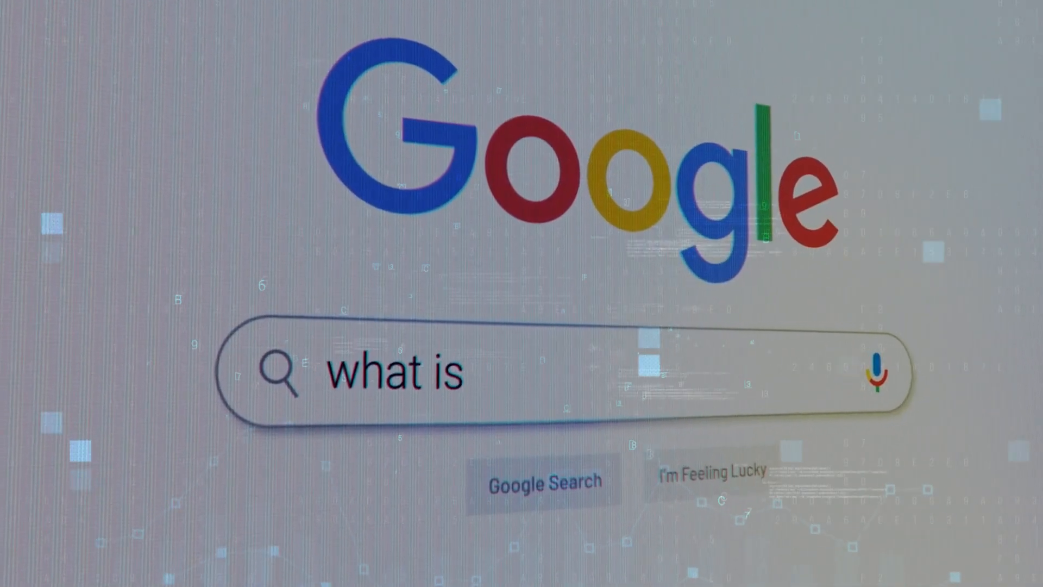
text(ai)
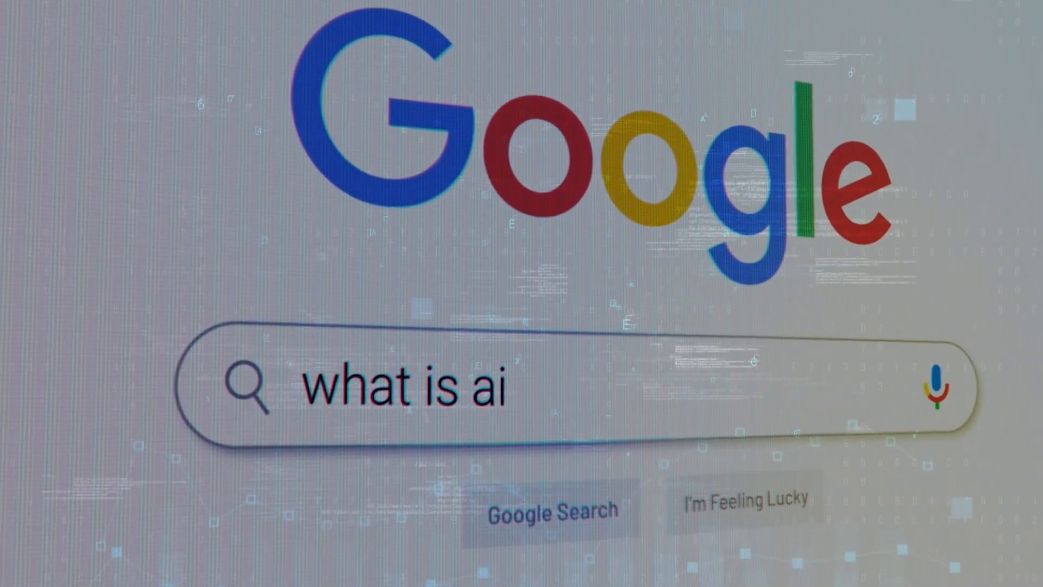